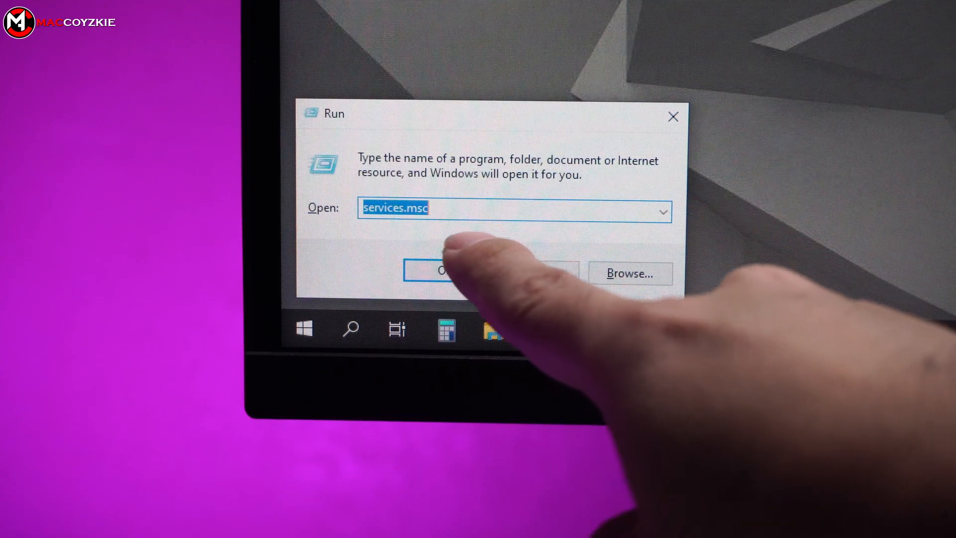
Launch services.msc from the Run dialog to open the Services console
left_click(442, 270)
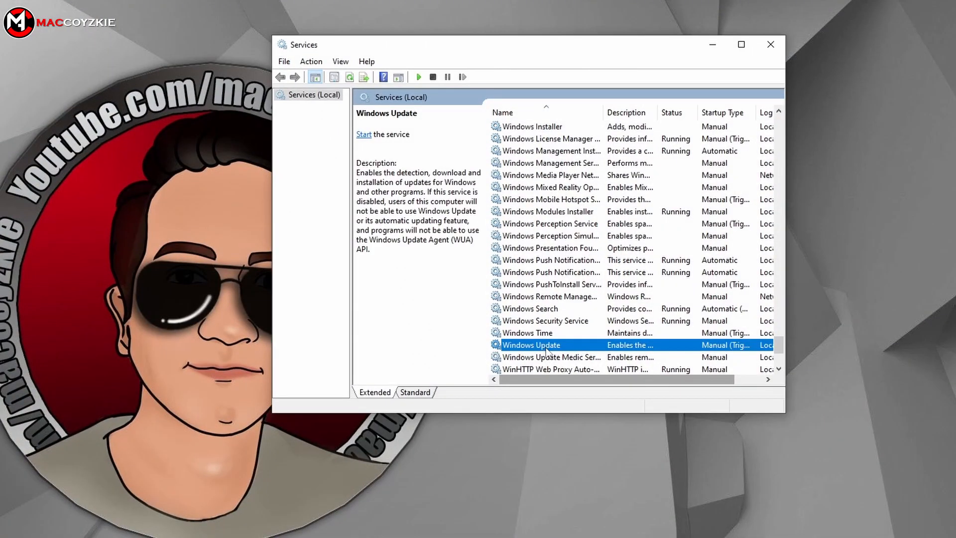
Set Windows Update's Startup type to Manual, apply with OK, and close Services
double_click(531, 345)
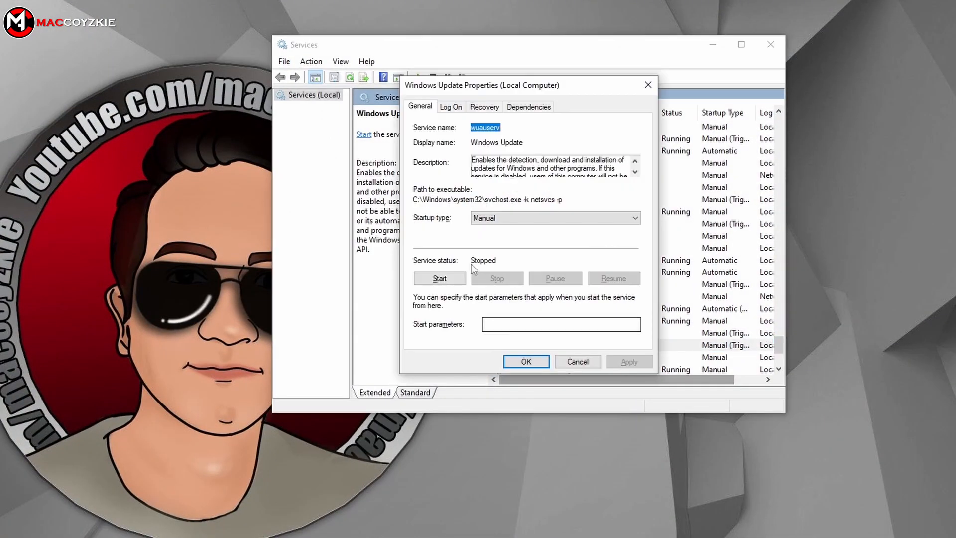
left_click(634, 217)
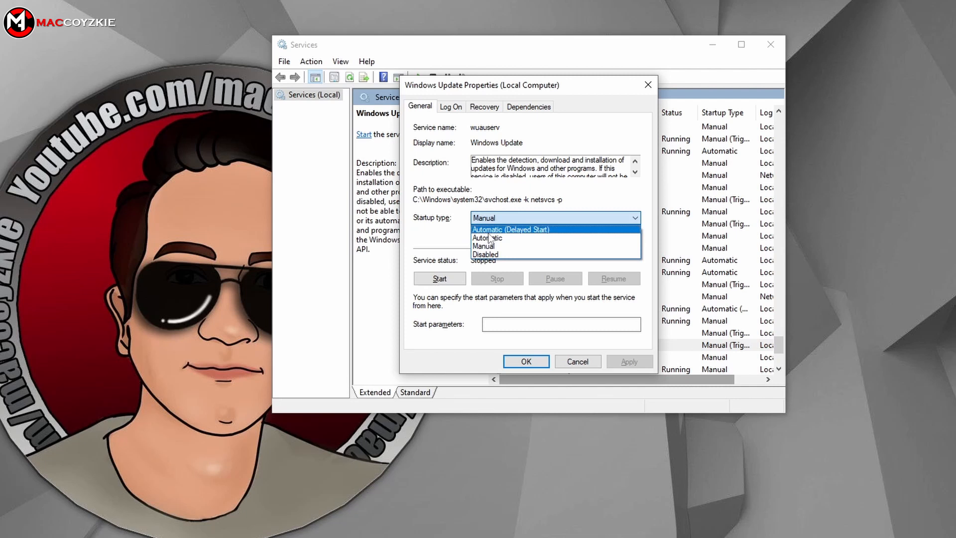
left_click(485, 255)
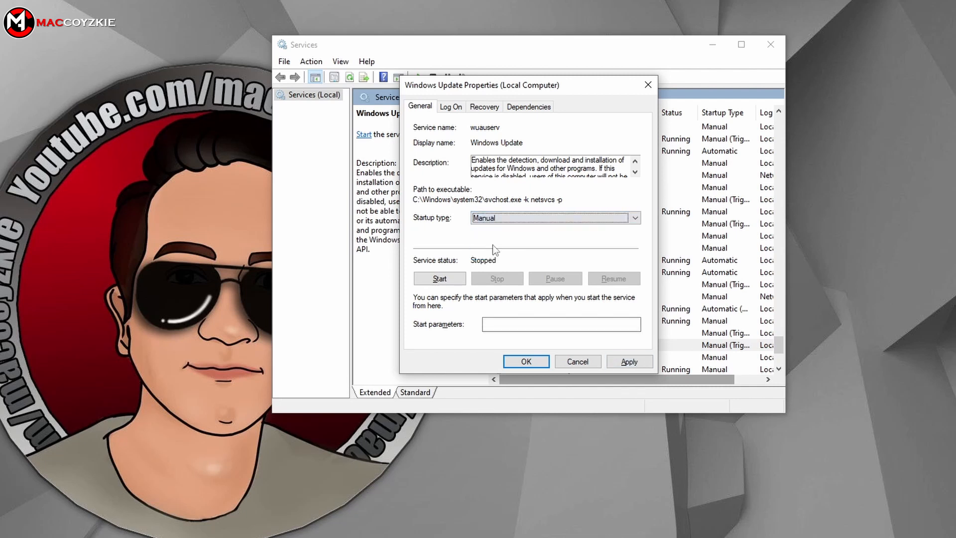
mouse_move(478, 373)
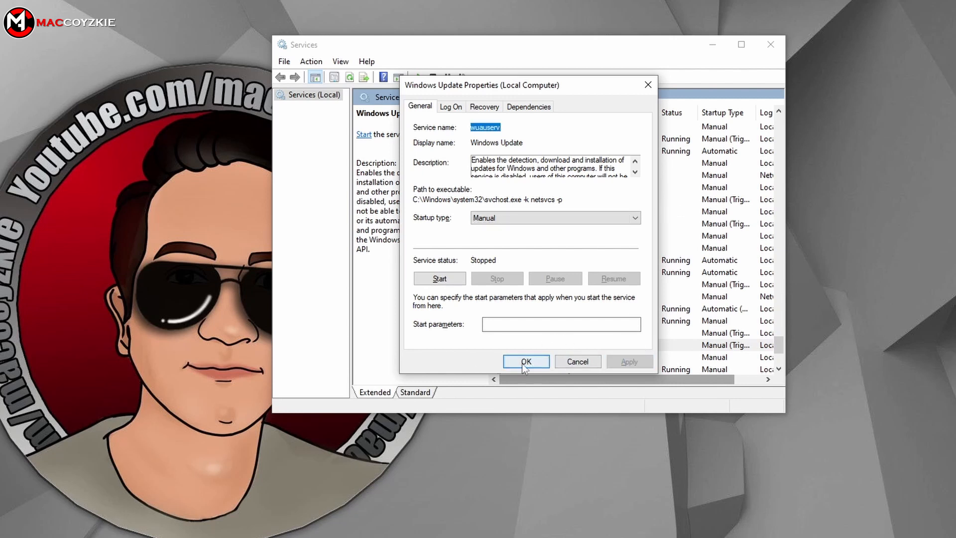
left_click(526, 361)
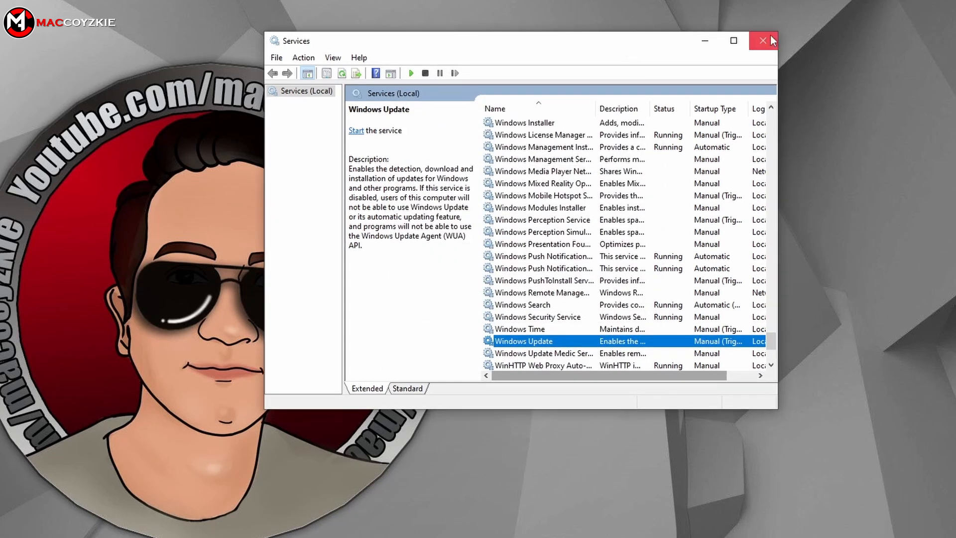
left_click(763, 41)
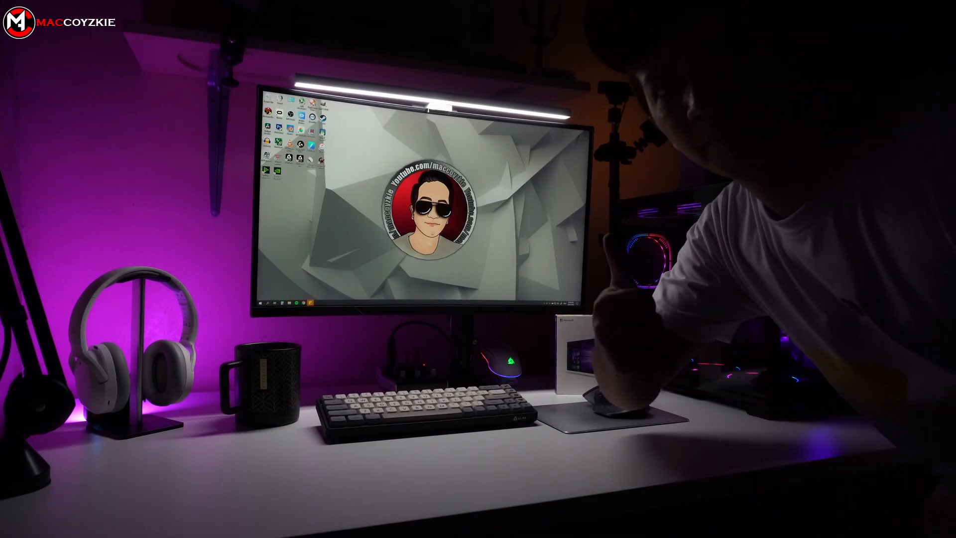